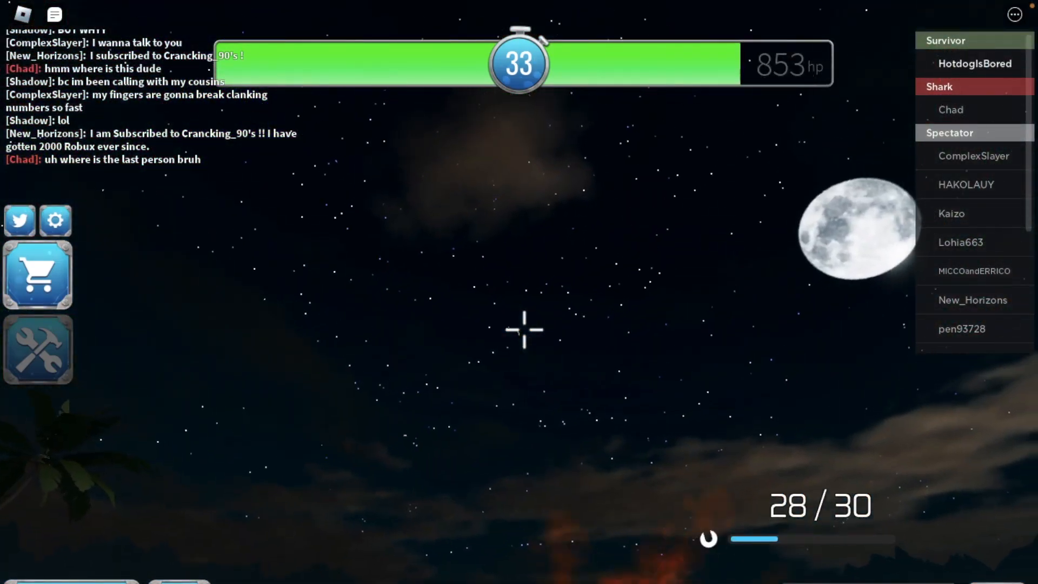
Stay hidden with the Tommy gun equipped while chatting fragments 'im', 'at', 'pro' as the timer drops
click(519, 328)
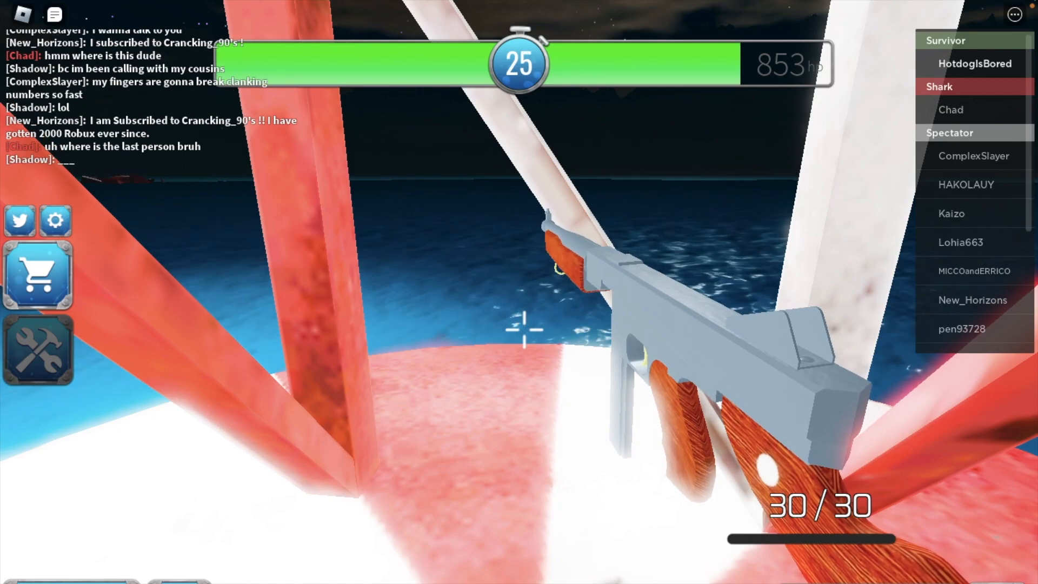
text(im)
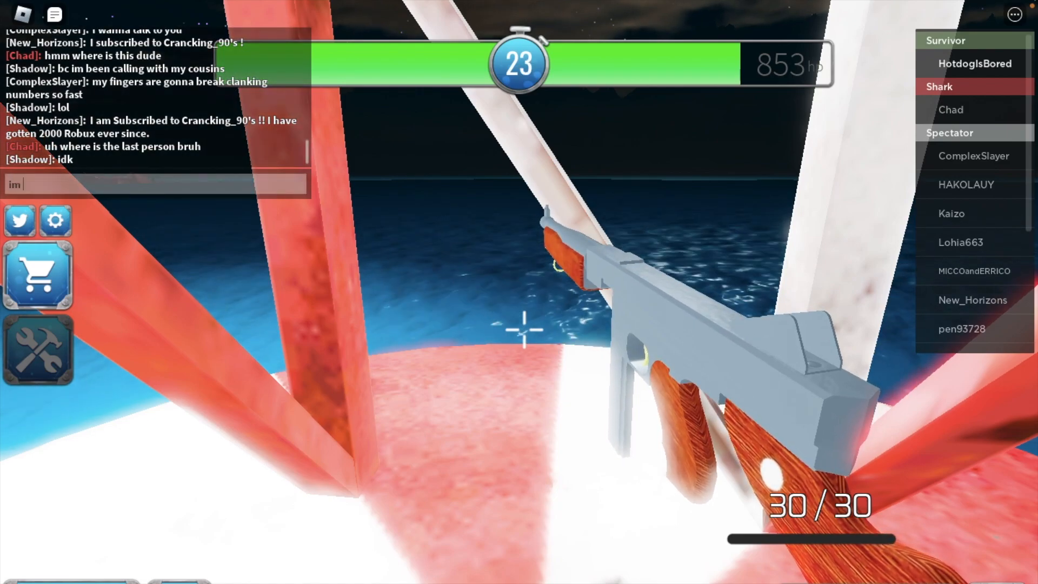
text(at)
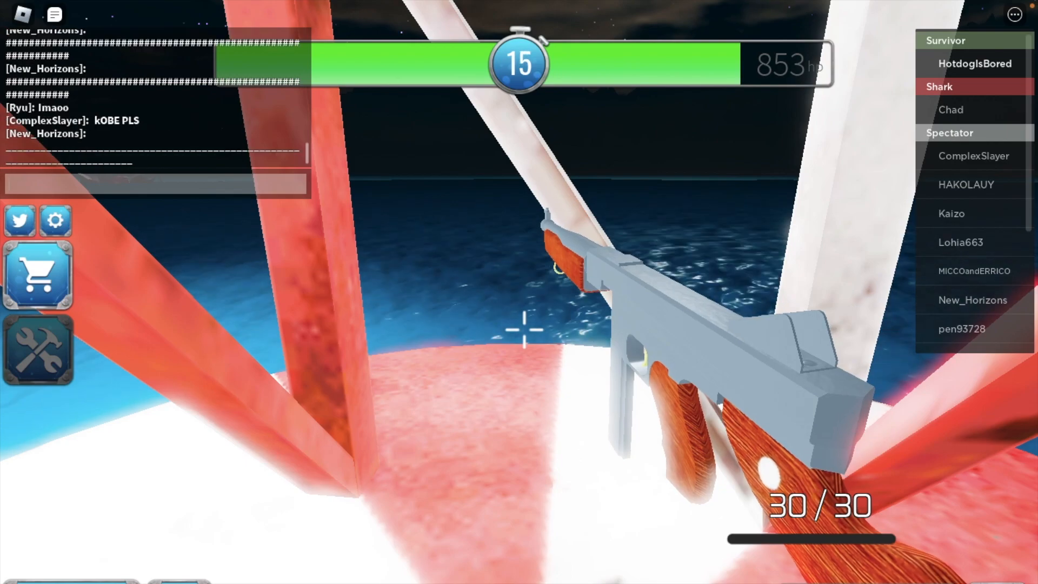
text(pro)
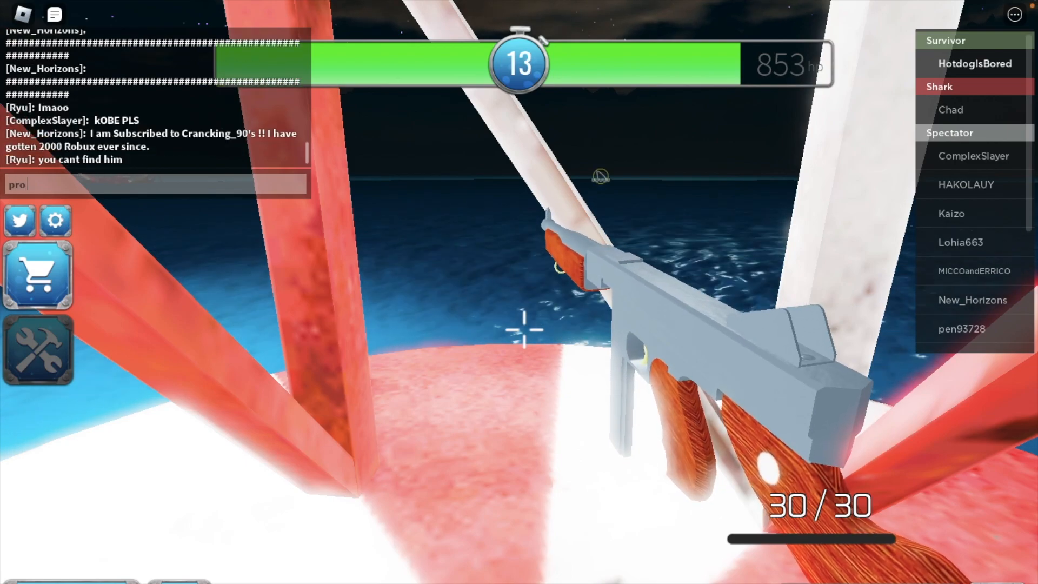